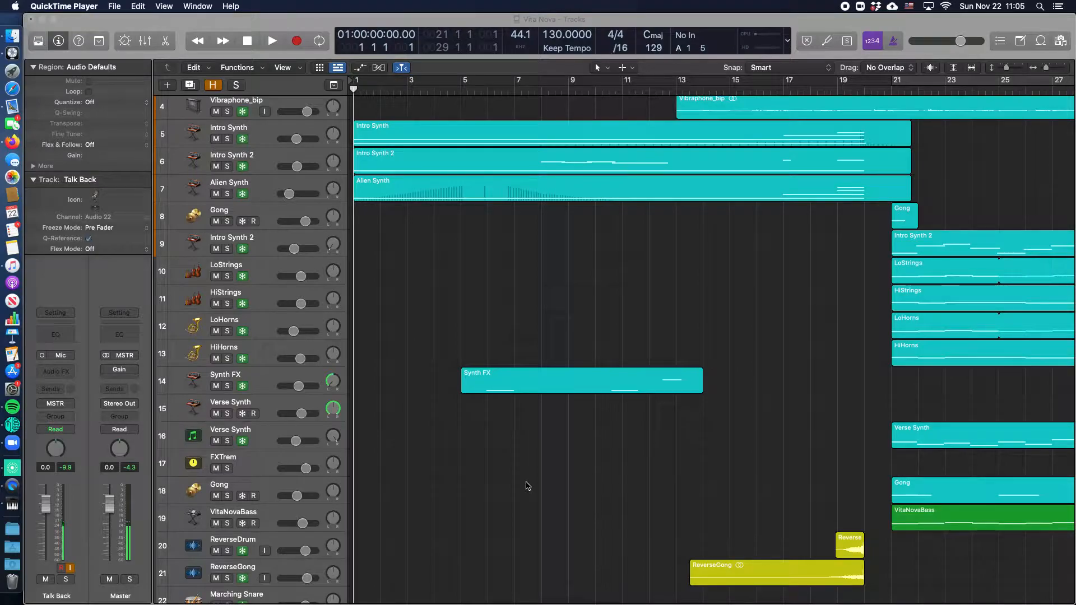
Scroll down the Vita Nova track list past the synth, strings, horns and percussion tracks
scroll(down, 3)
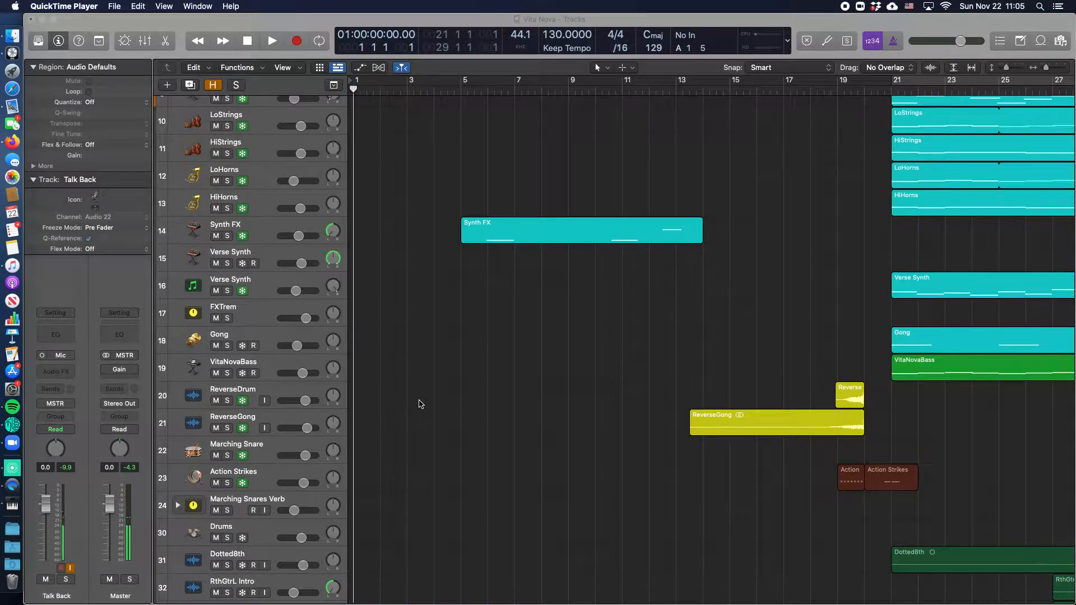
mouse_move(412, 414)
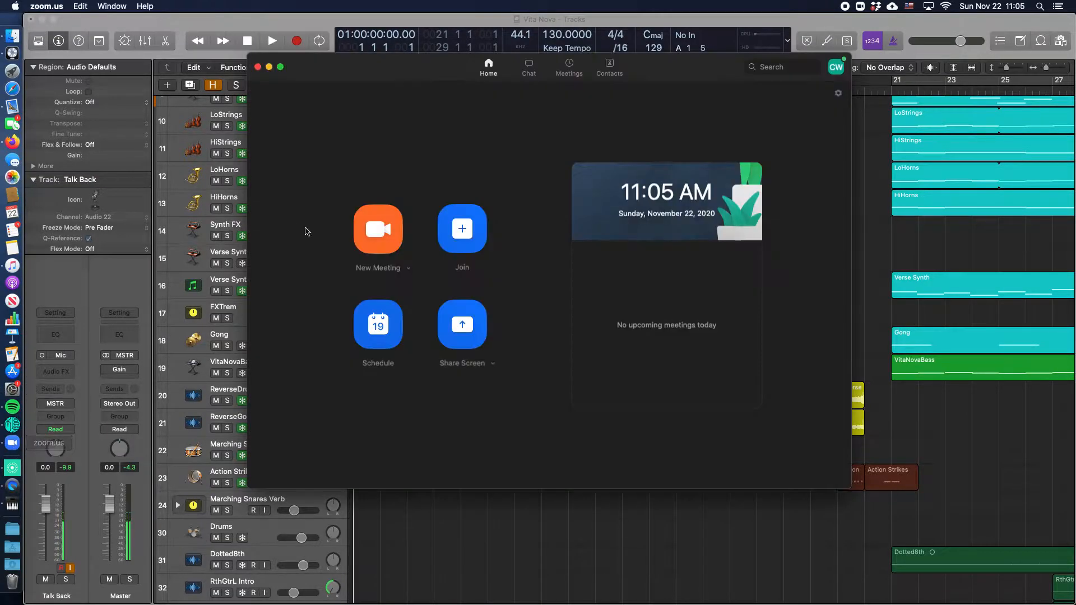
Start a new Zoom meeting, then end the meeting from the End options
click(377, 229)
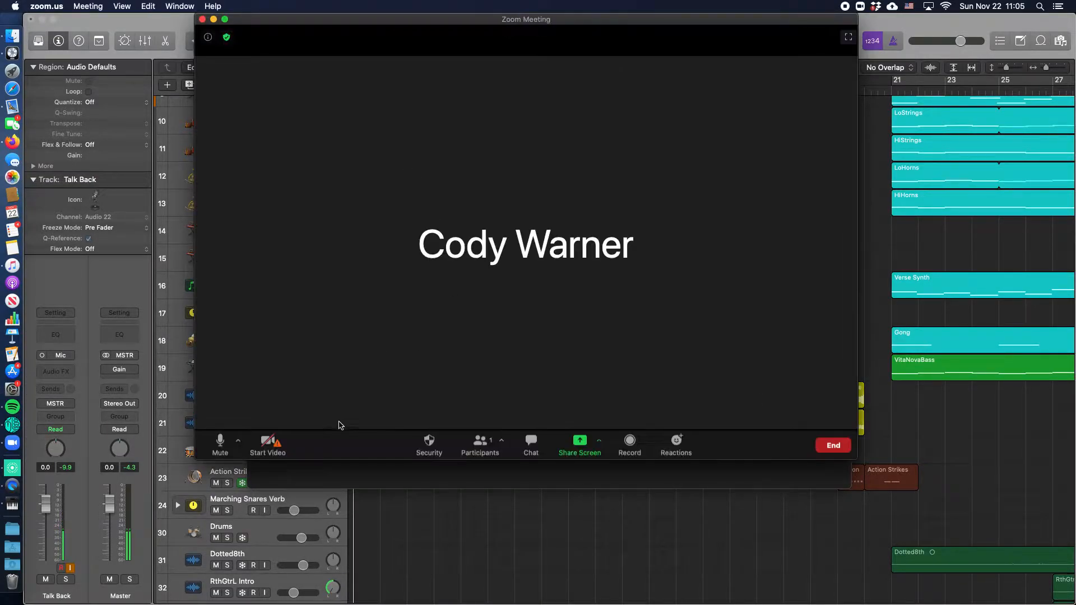
click(579, 444)
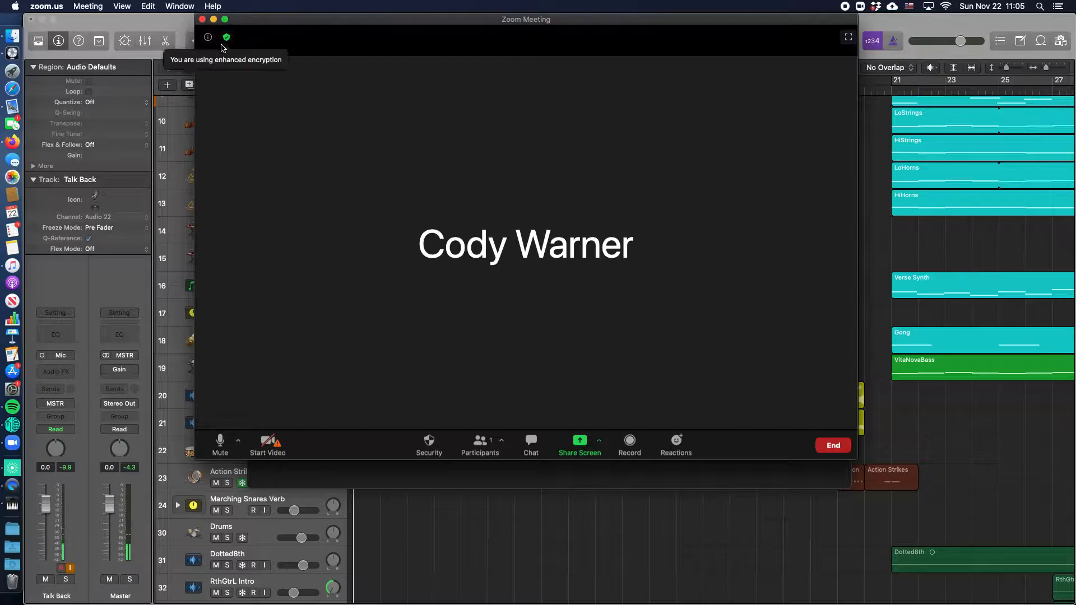
click(831, 445)
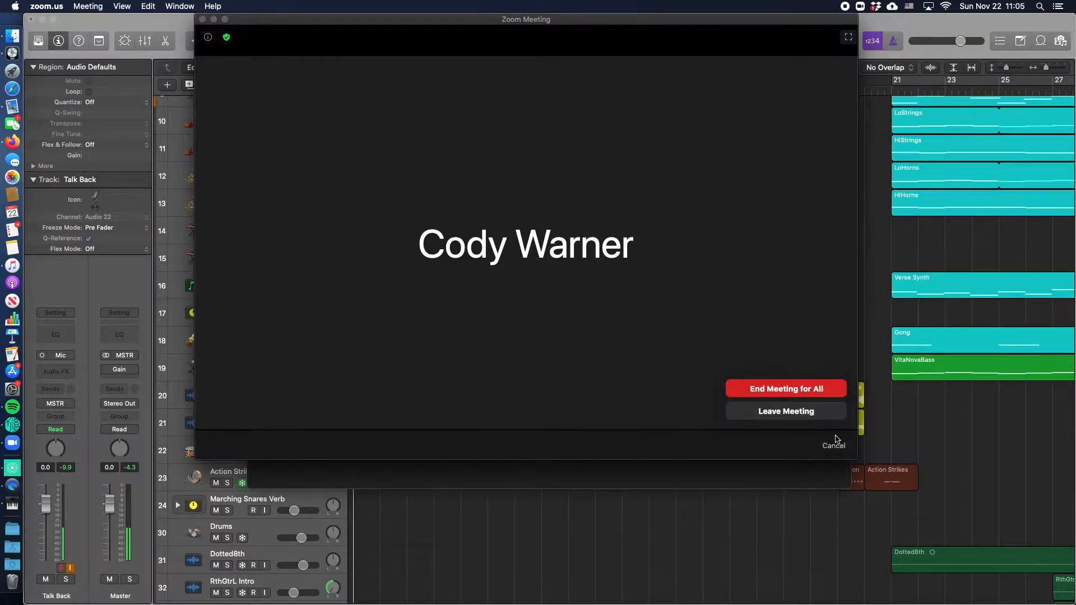
click(785, 410)
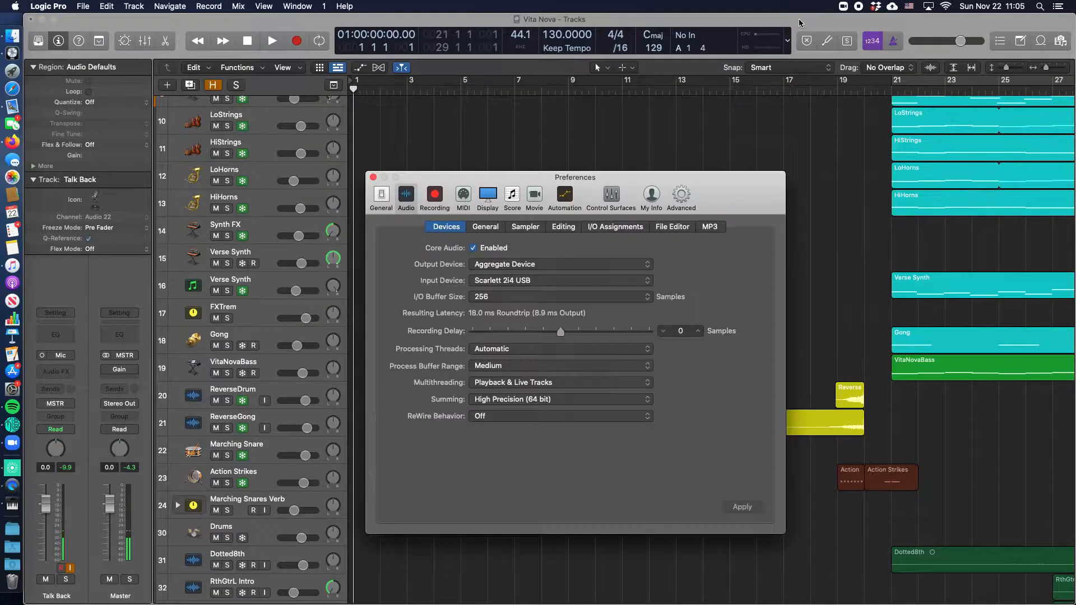
Confirm Logic's Output Device is Aggregate Device, with Scarlett 2i4 USB input and 256-sample buffer
click(559, 264)
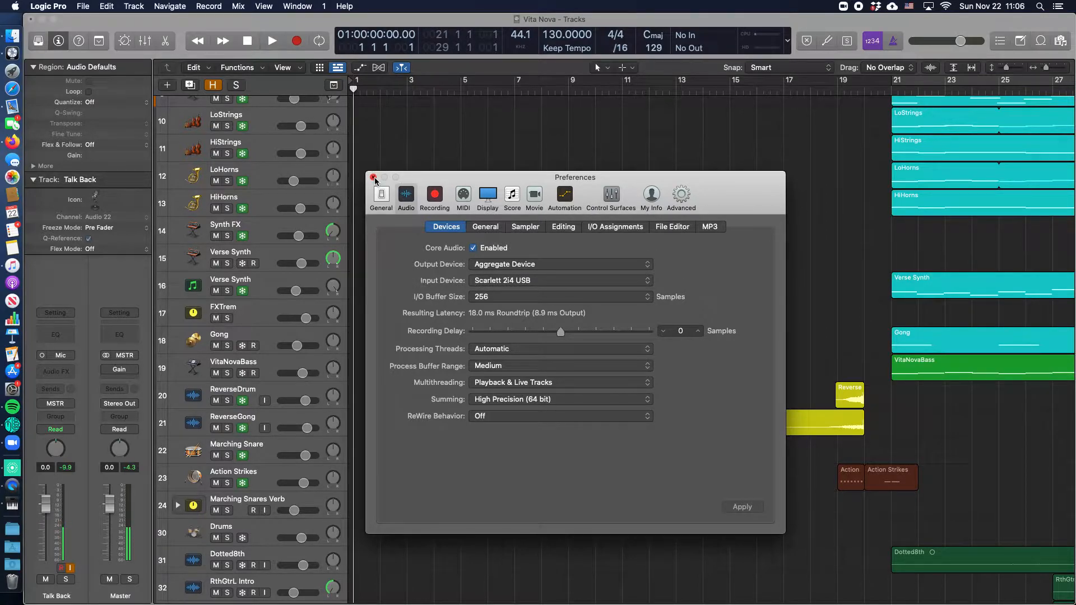
click(374, 177)
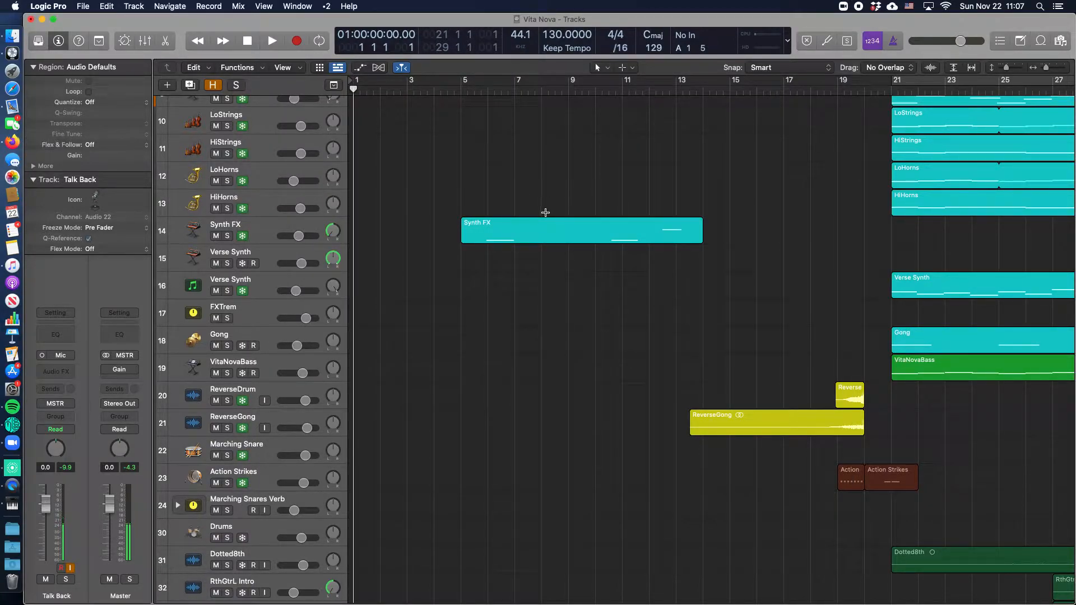
mouse_move(420, 227)
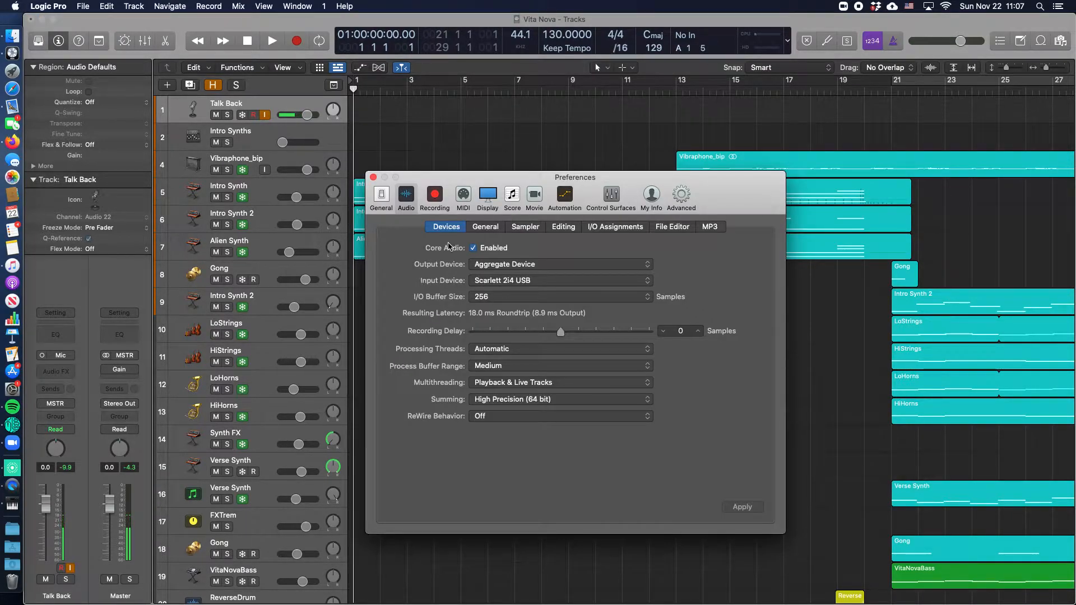
mouse_move(703, 259)
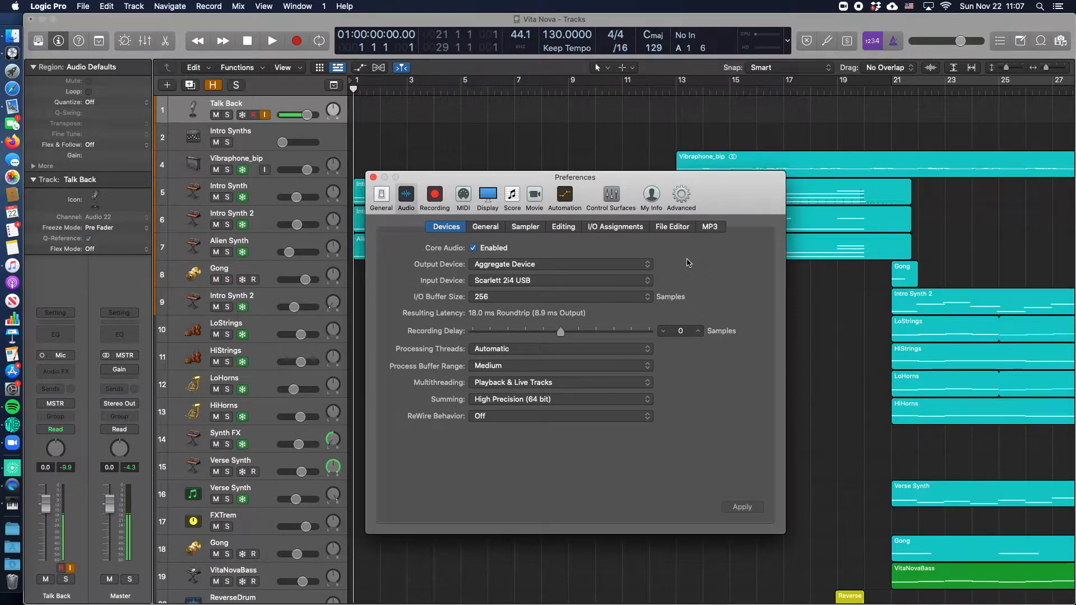
Show Aggregate Device in Audio MIDI Setup, combining Scarlett 2i4 USB and VB-Cable at 44.1 kHz
click(559, 264)
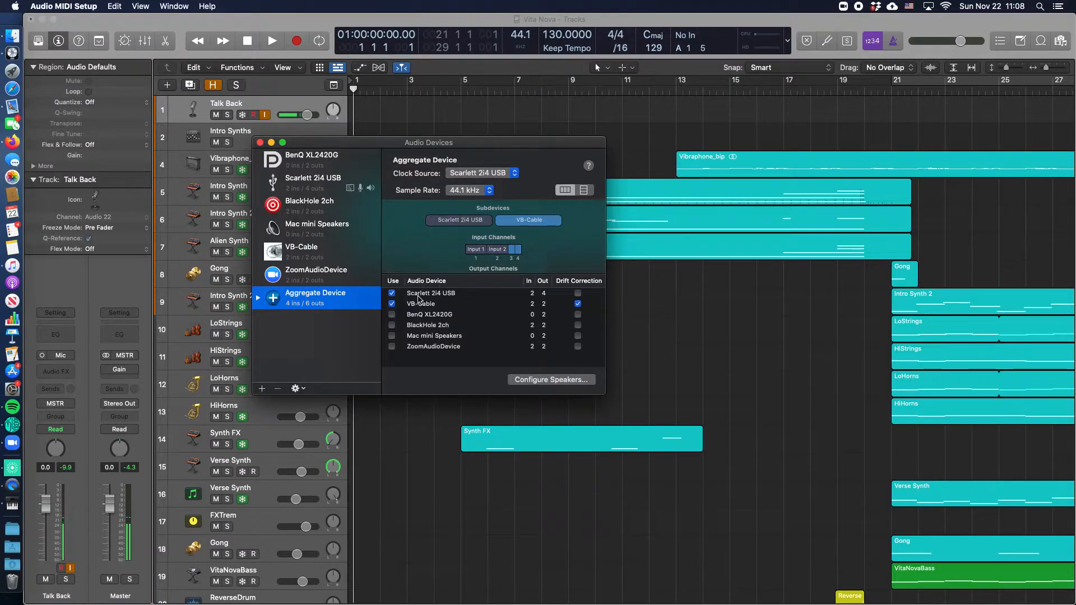
click(430, 293)
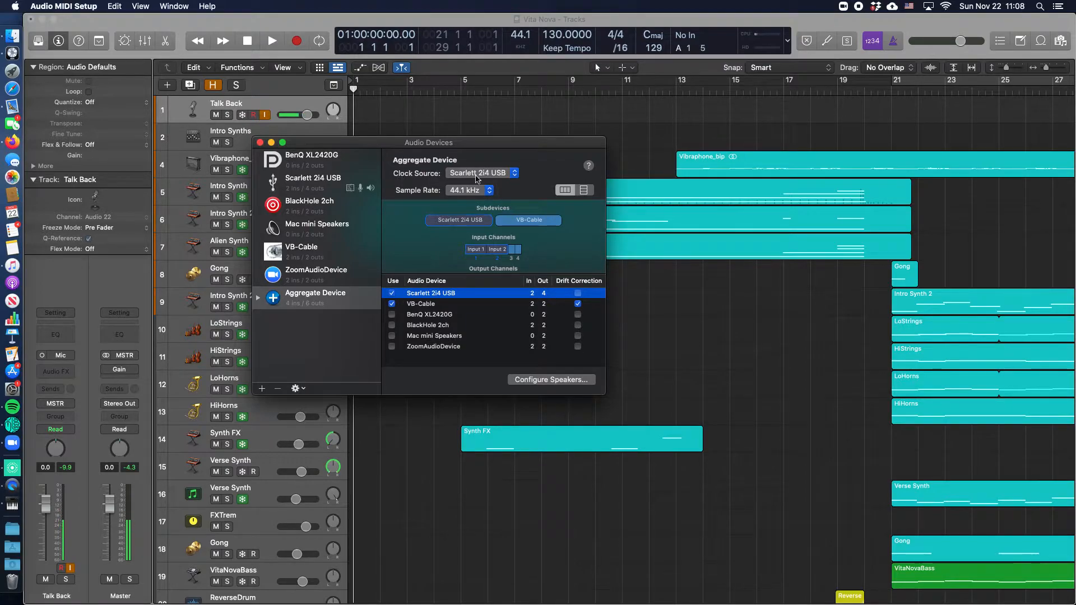
click(419, 303)
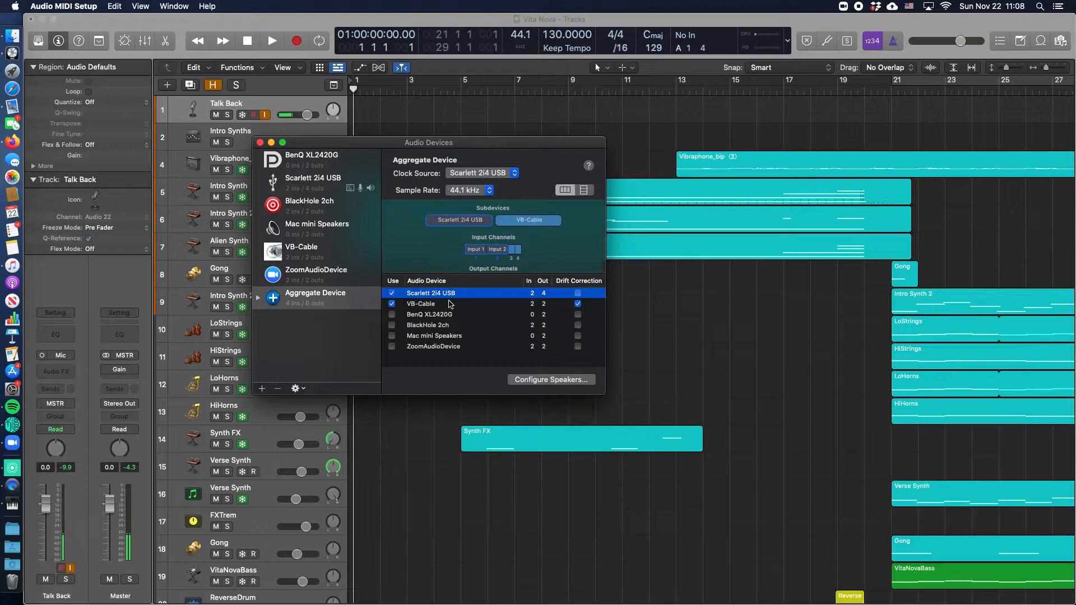
click(577, 304)
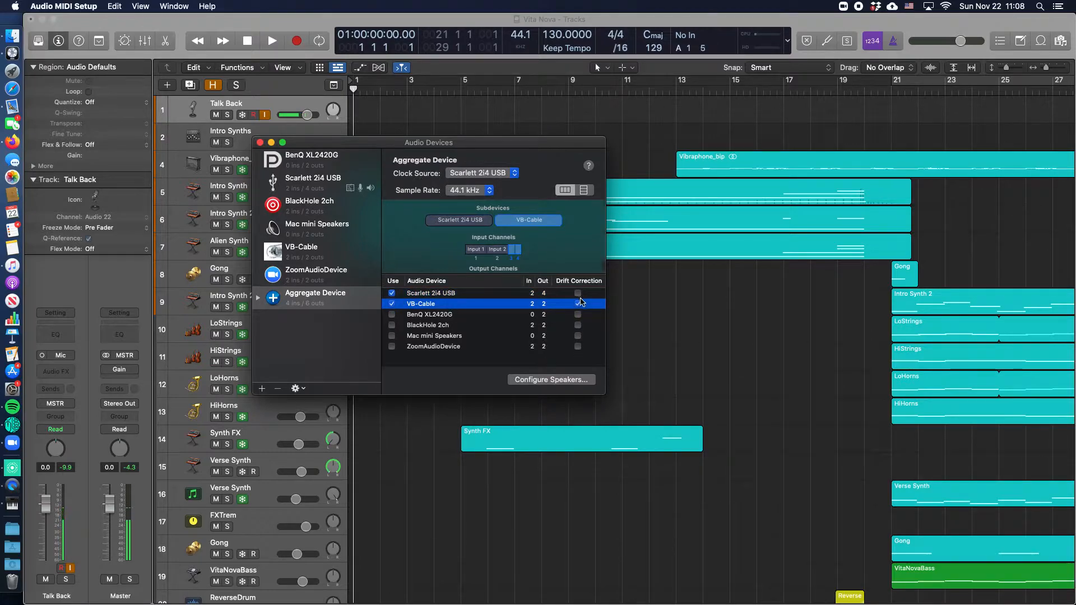
click(577, 303)
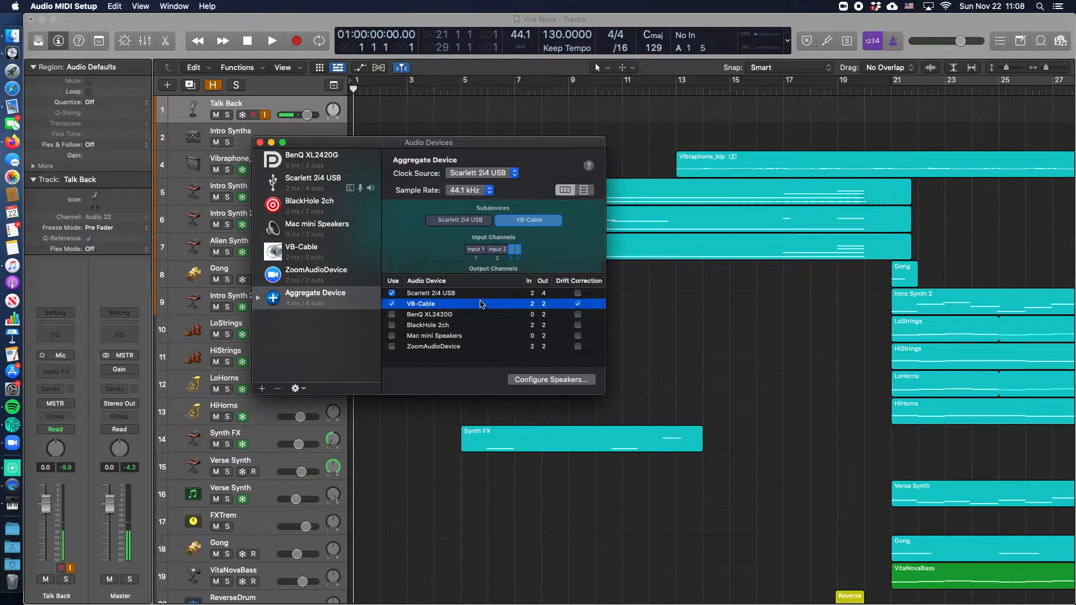
click(430, 293)
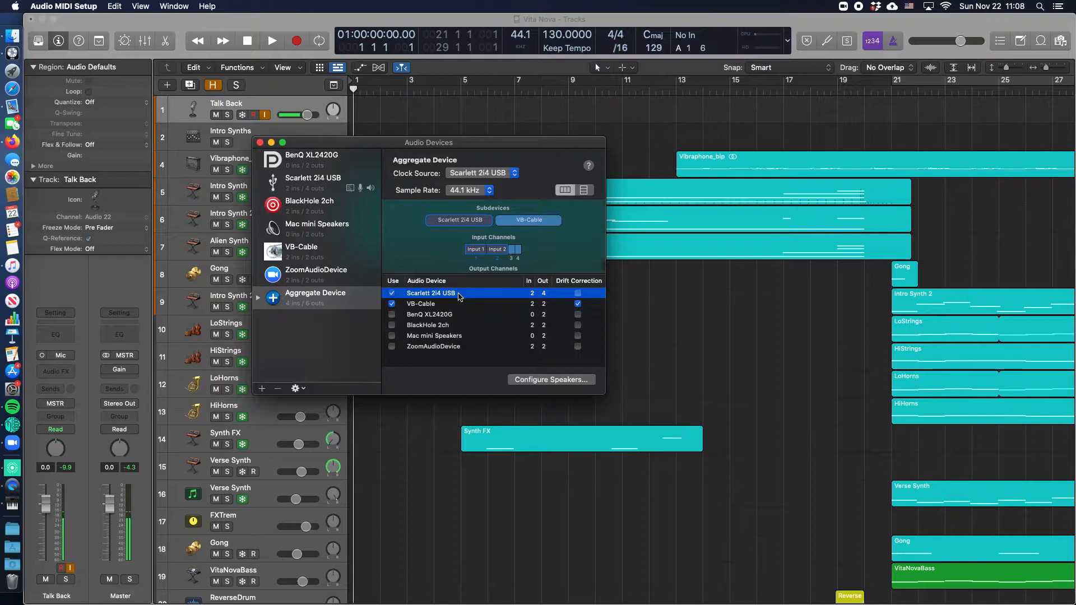
click(421, 303)
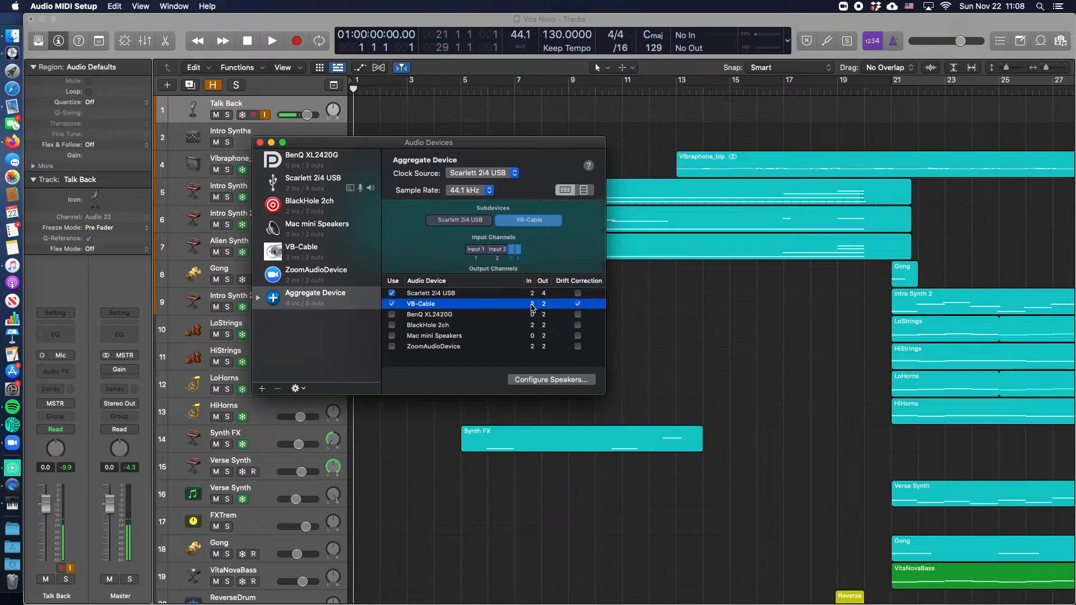
click(430, 293)
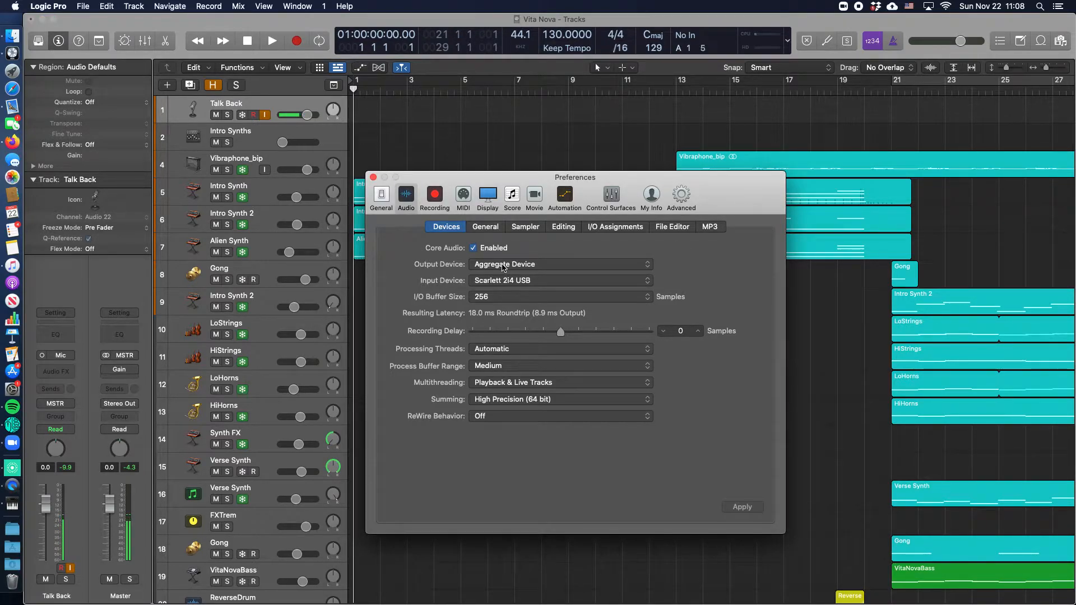
Choose Aggregate Device from Logic Pro's Output Device pop-up menu
click(559, 263)
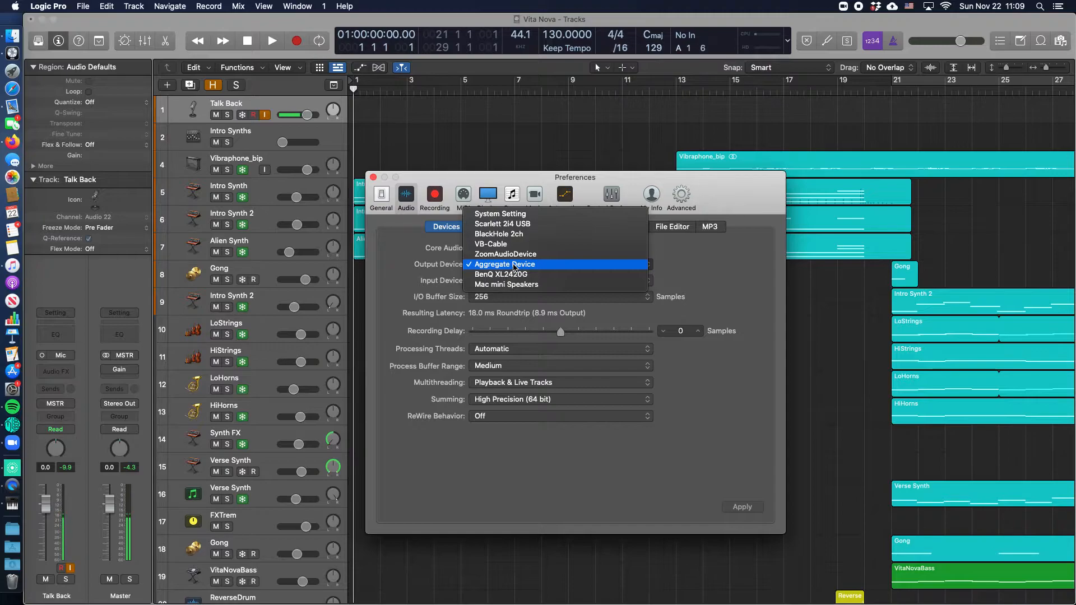
mouse_move(502, 223)
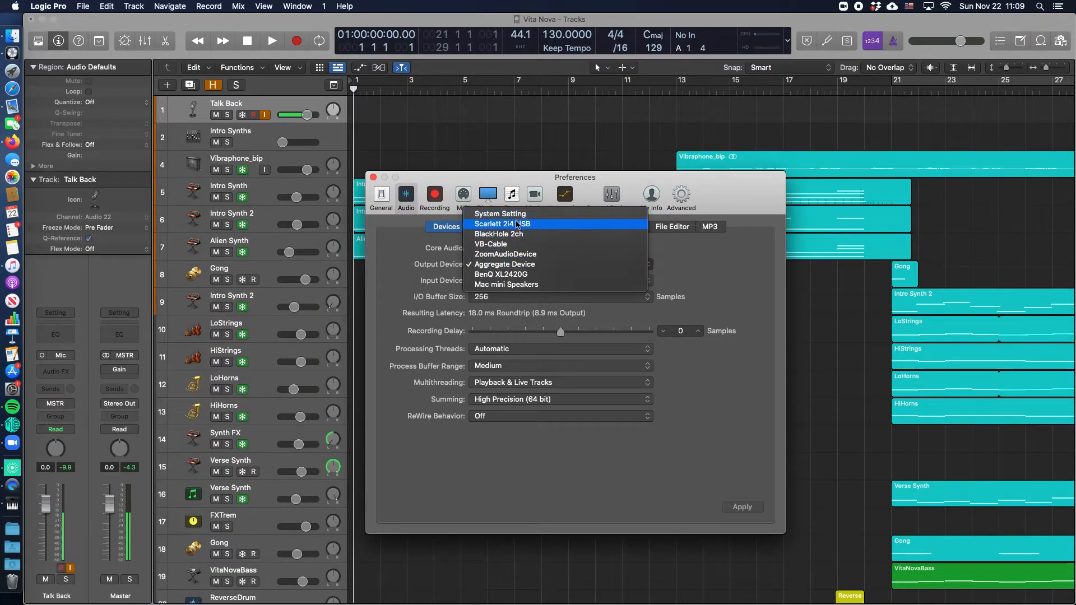
mouse_move(504, 264)
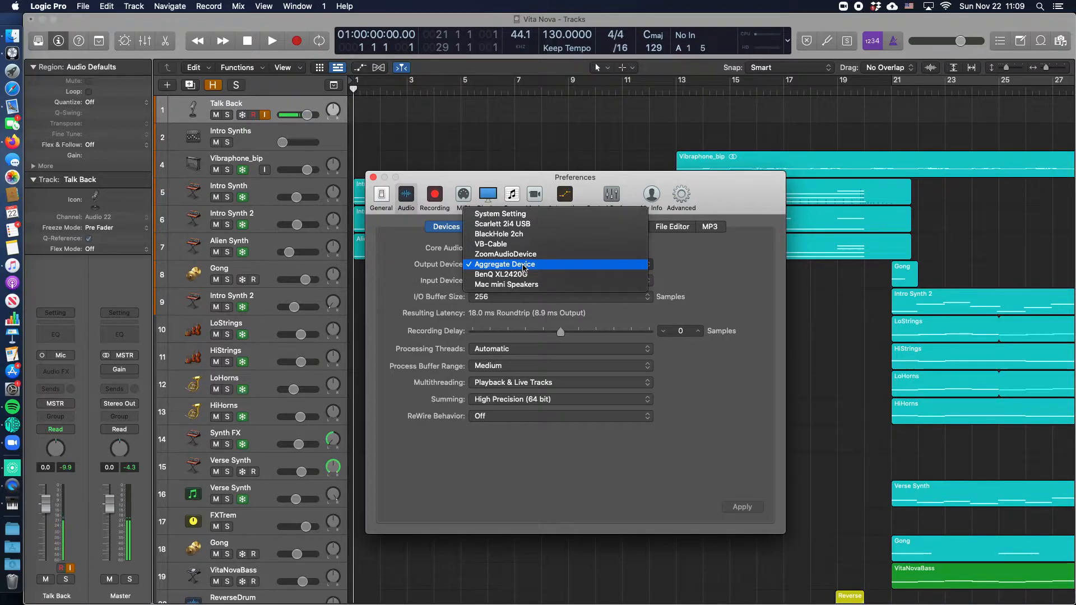
click(504, 264)
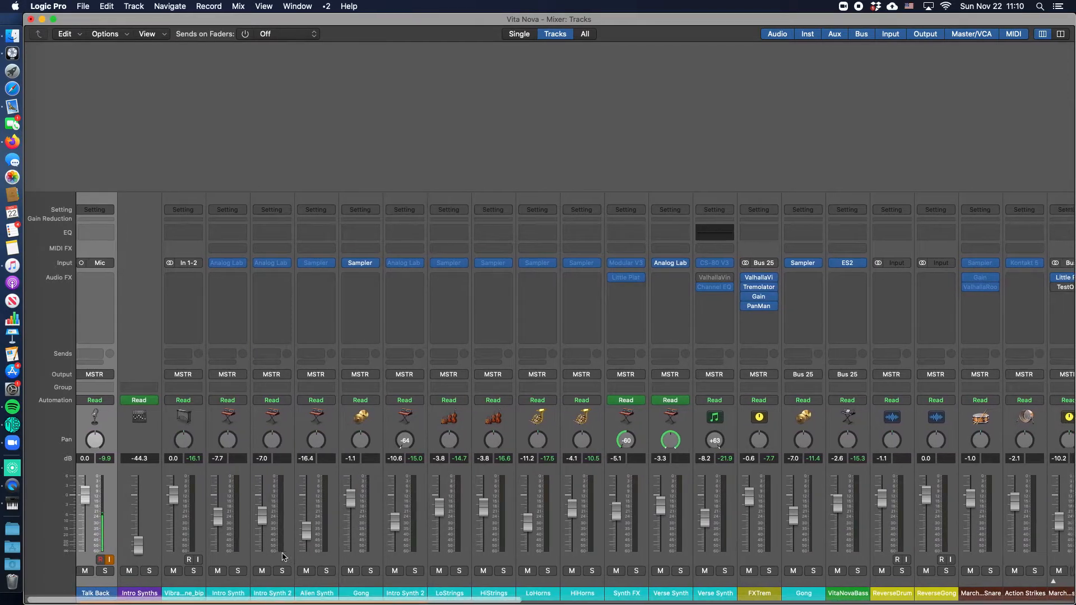
scroll(right, 3)
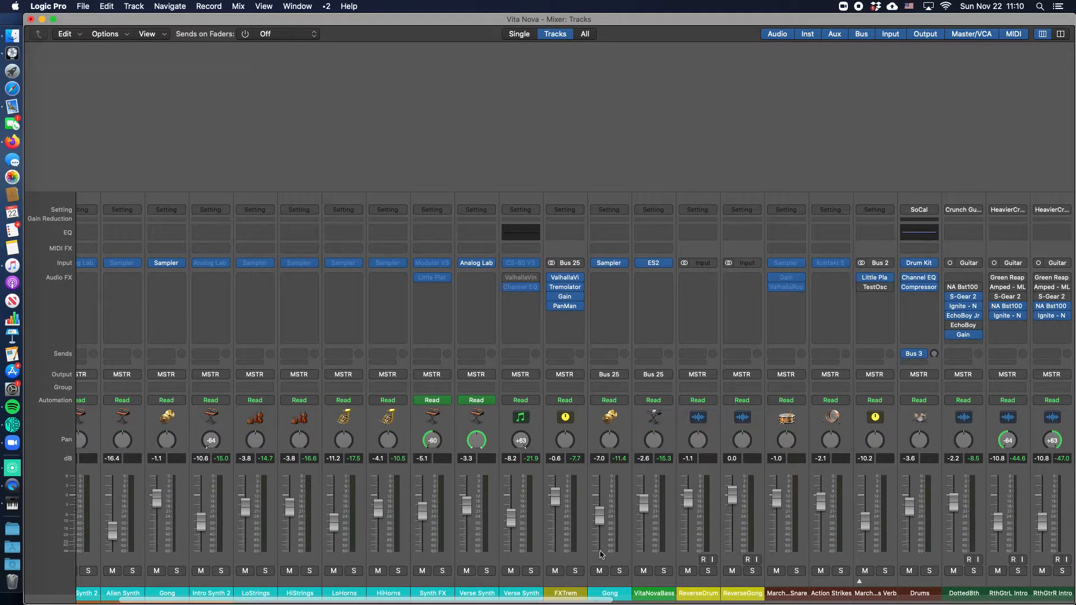
mouse_move(530, 353)
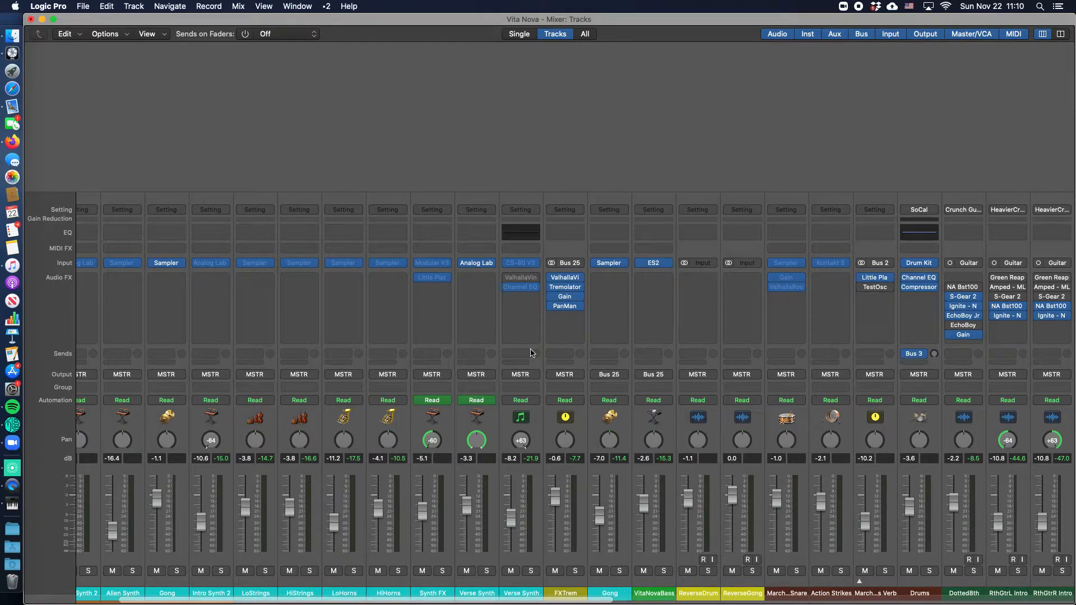
click(565, 592)
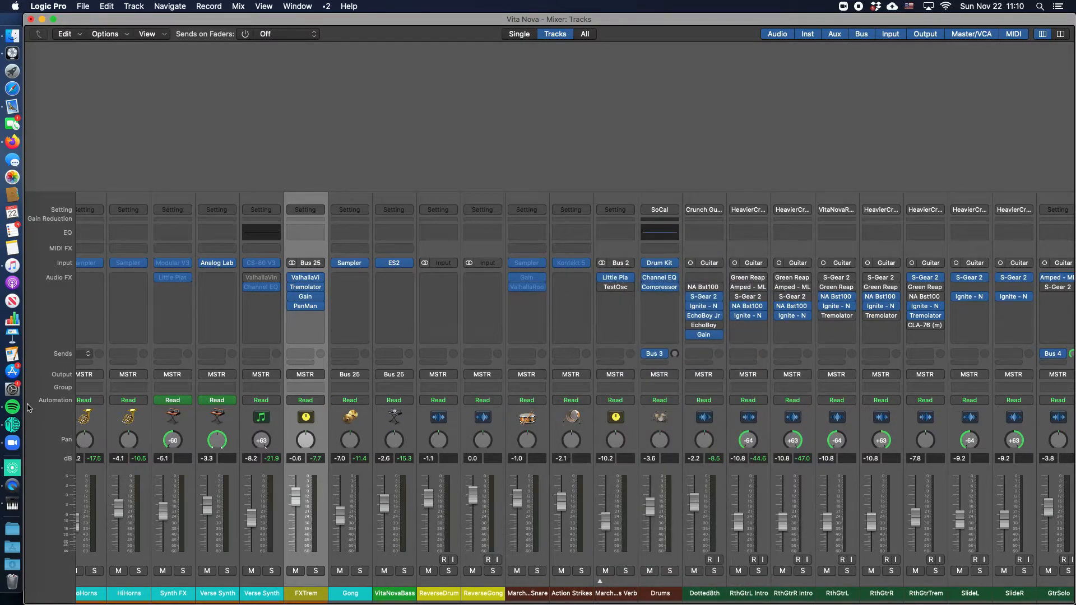
scroll(right, 3)
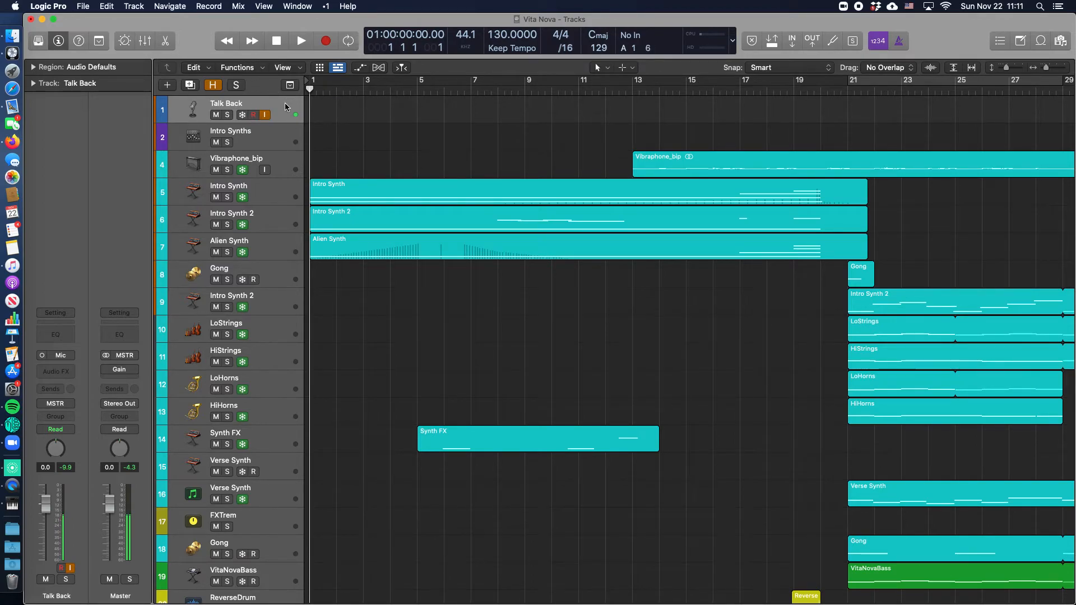
mouse_move(12, 443)
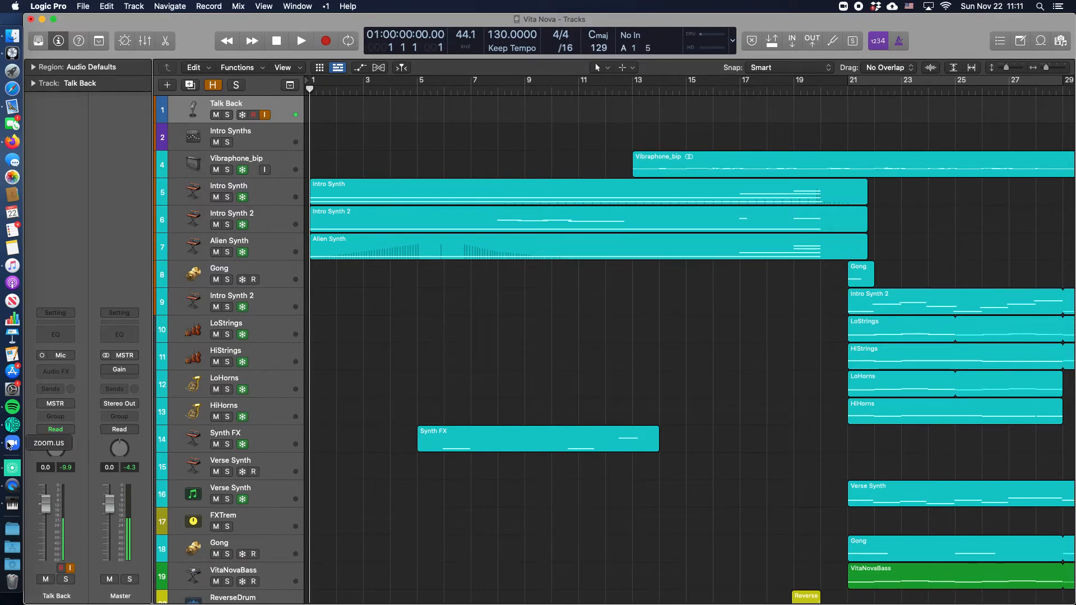
In Zoom's Audio settings, keep VB-Cable as microphone and run Test Mic
click(12, 443)
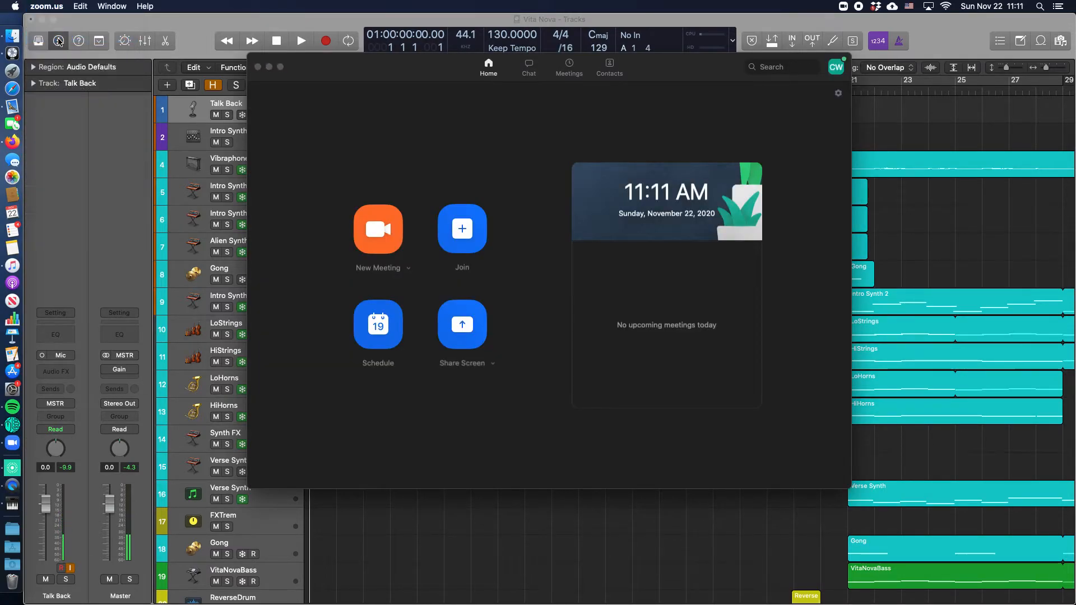
click(838, 93)
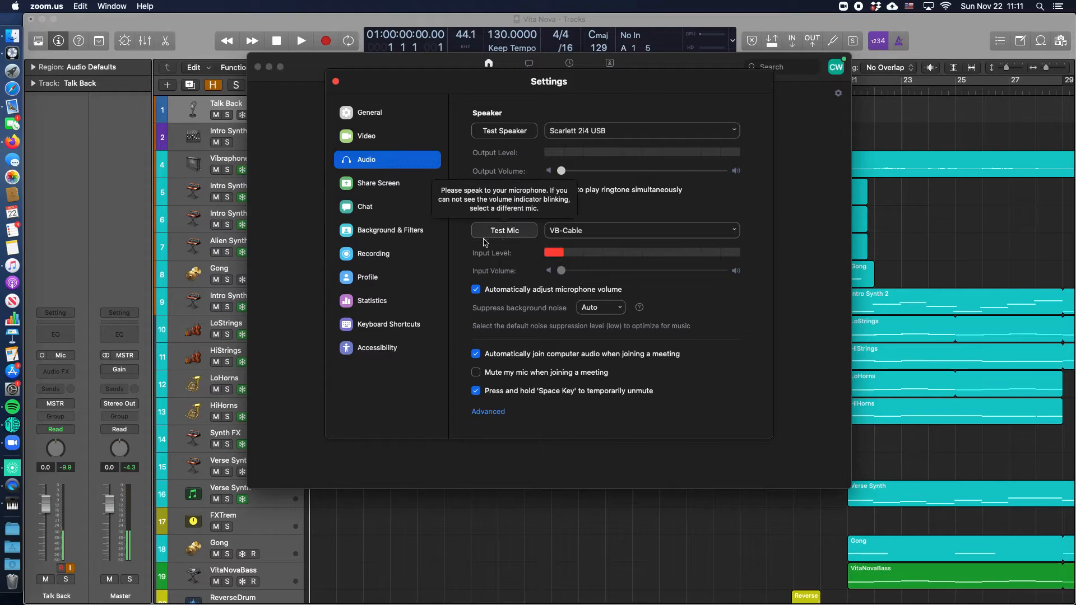
mouse_move(596, 225)
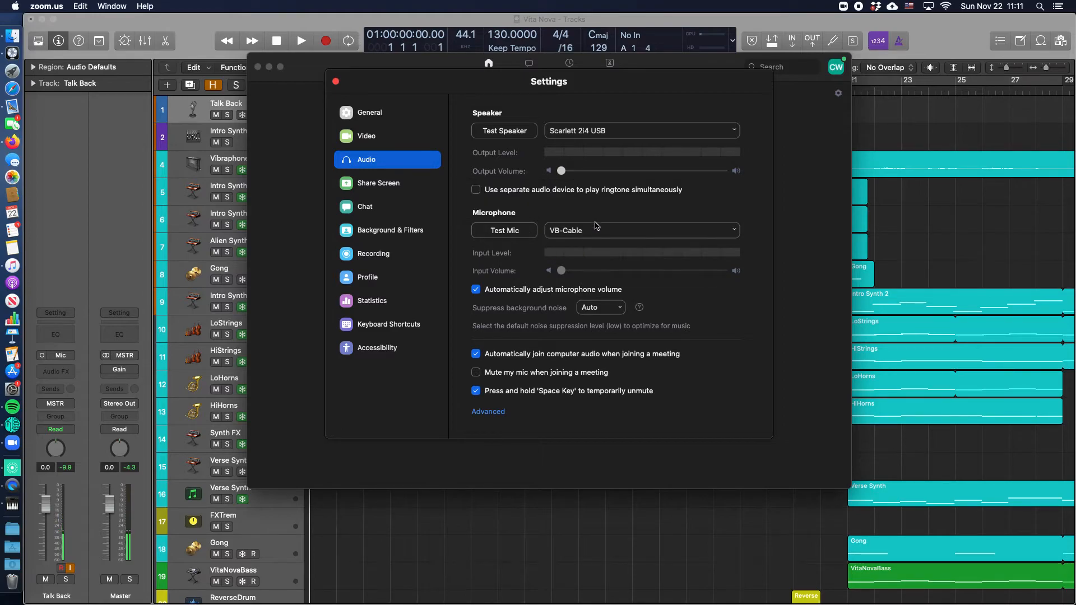
click(640, 230)
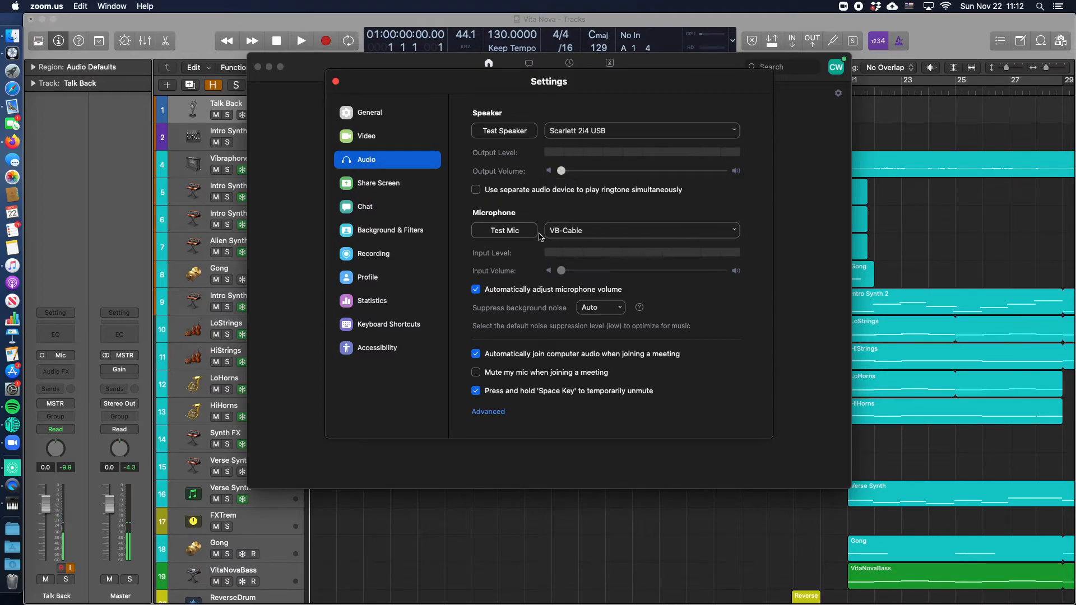
click(639, 229)
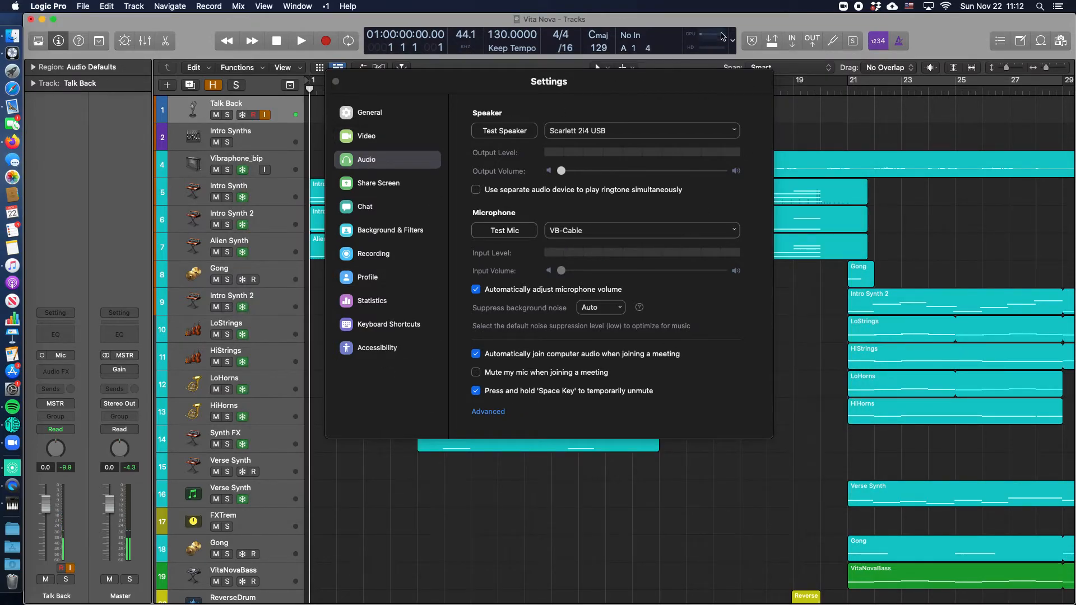
Play the song in Logic Pro while watching Zoom's input meter, then close Zoom Settings
click(300, 40)
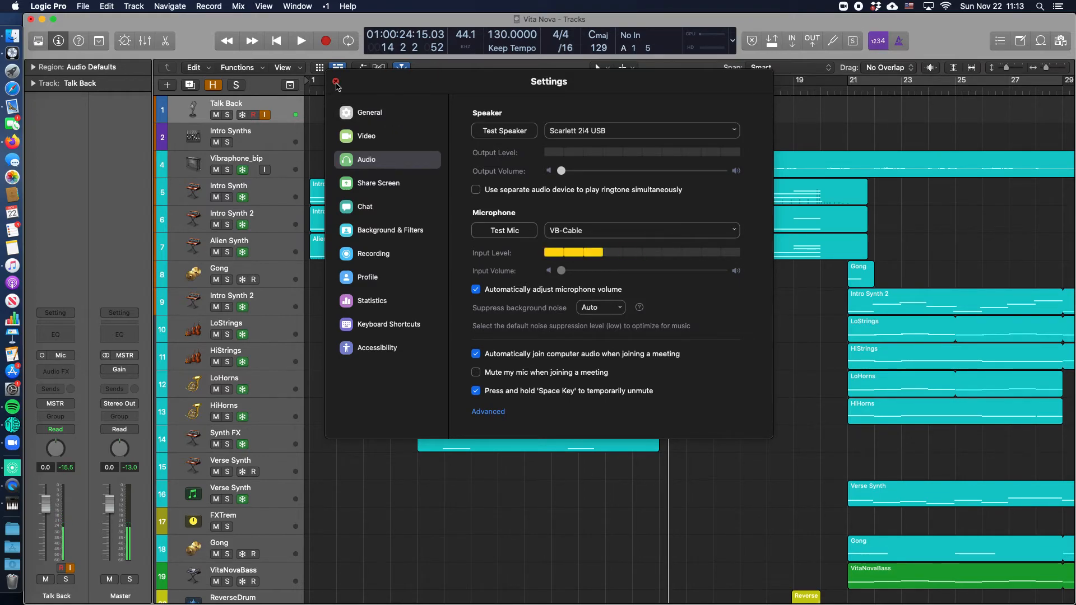
click(336, 84)
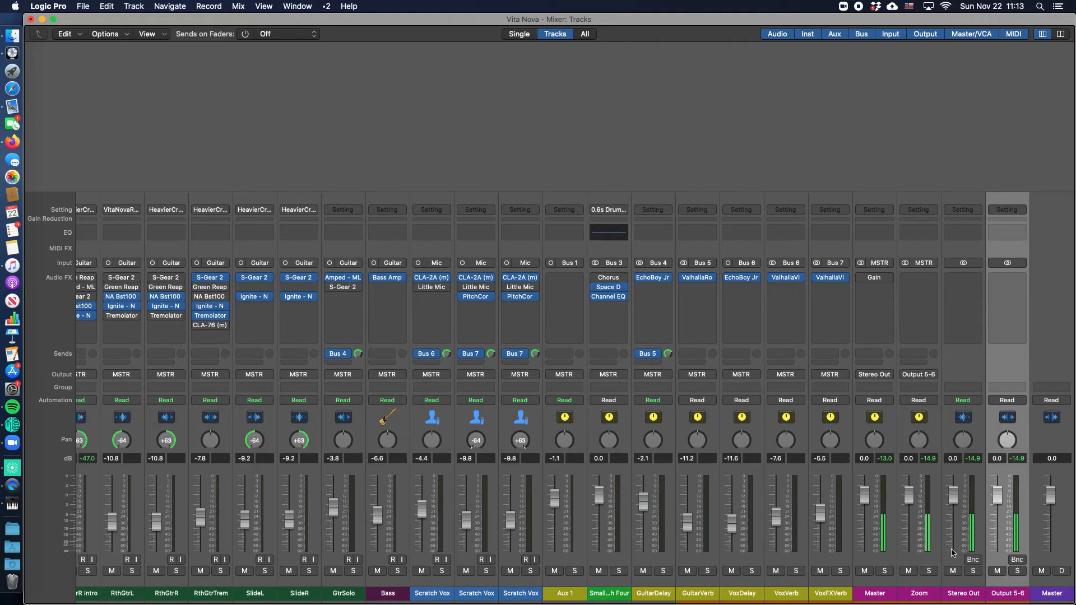
Select the Stereo Out strip in the Mixer to check the Zoom aux's Output 5-6 routing
click(963, 593)
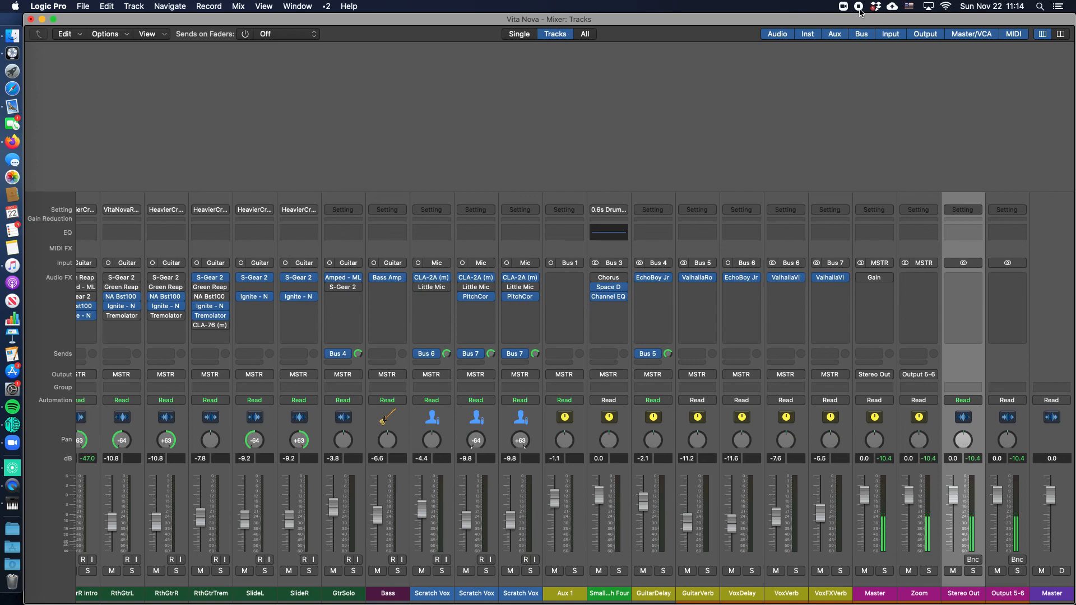
mouse_move(861, 12)
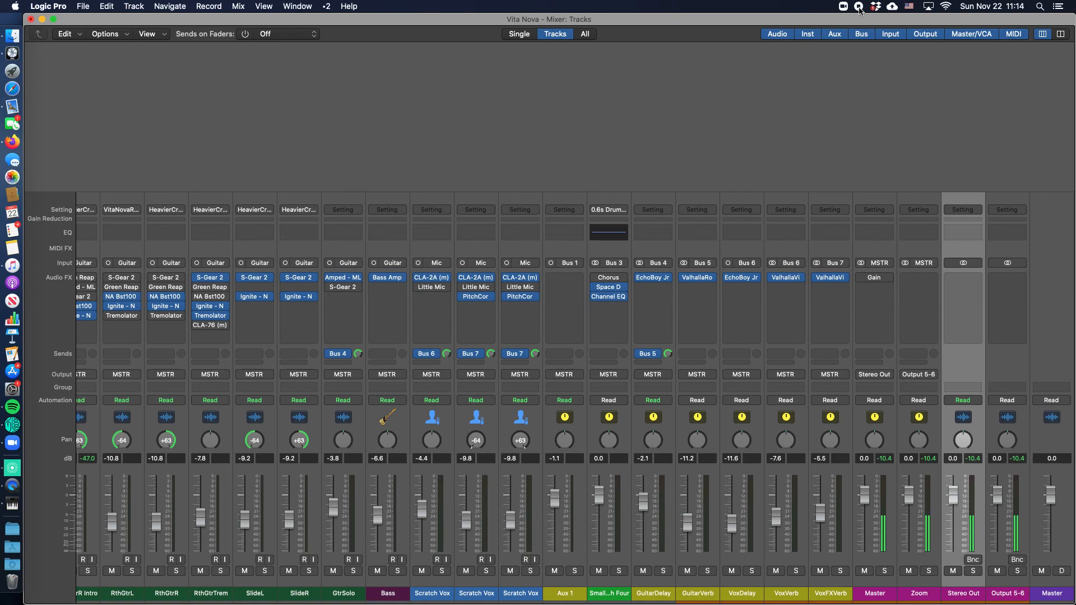